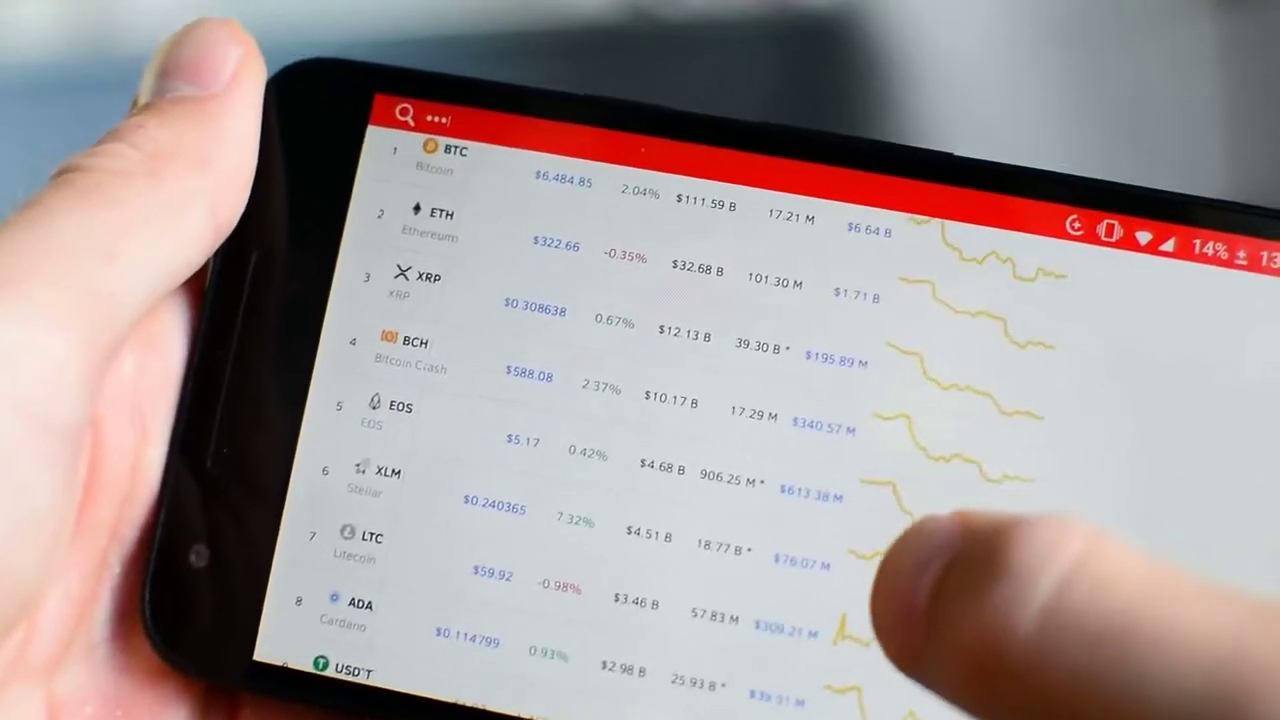
{"action": "scroll", "scroll_direction": "down", "scroll_amount": 3}
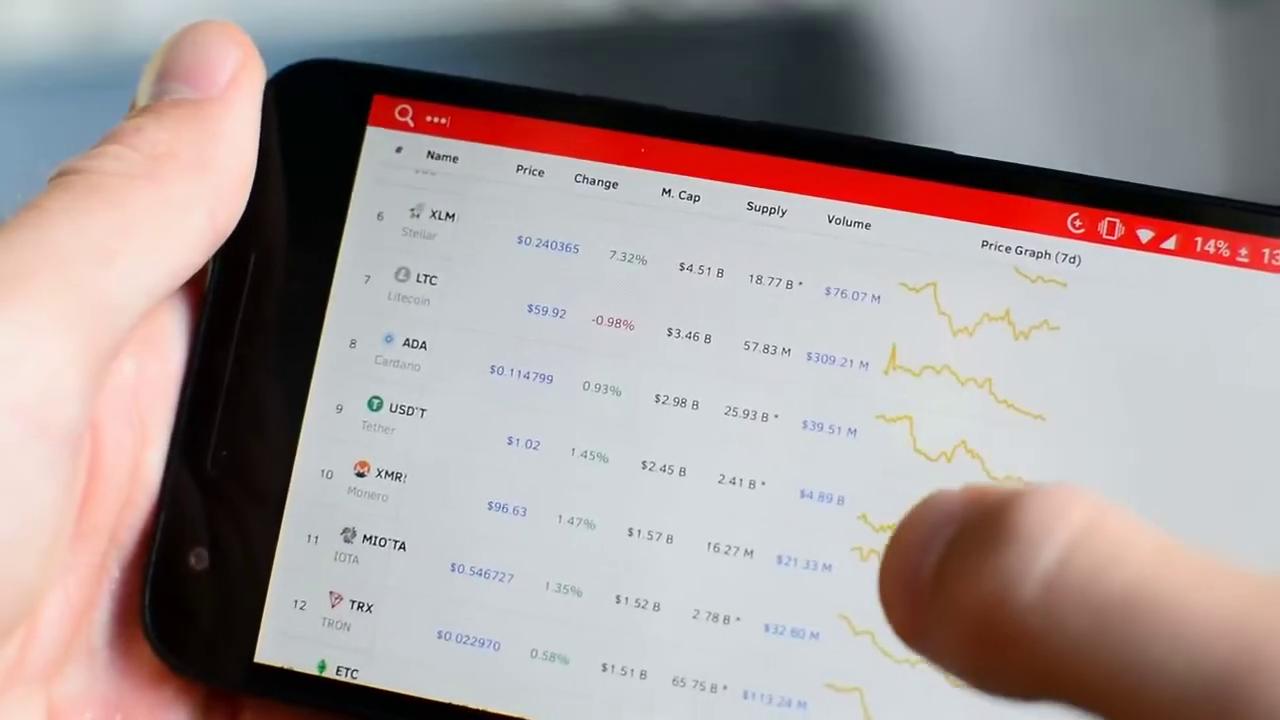